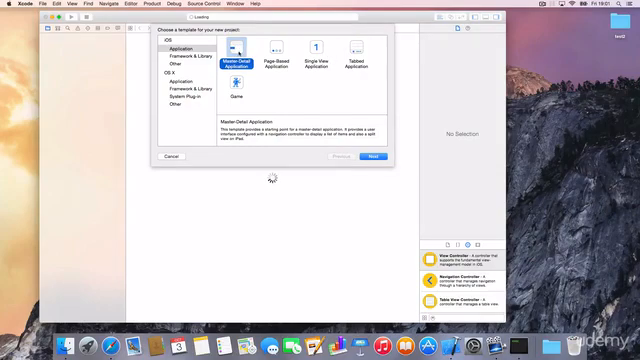
- Create a Master-Detail Application project with Product Name ExchangeOGrame
click(376, 155)
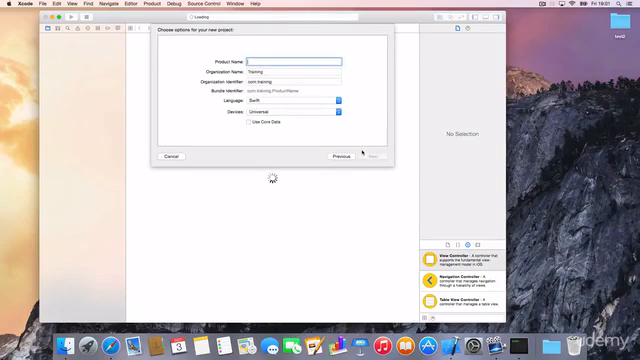
text(ExchangeOGame)
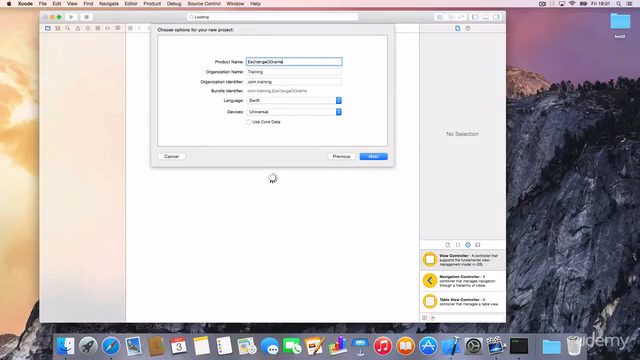
click(376, 155)
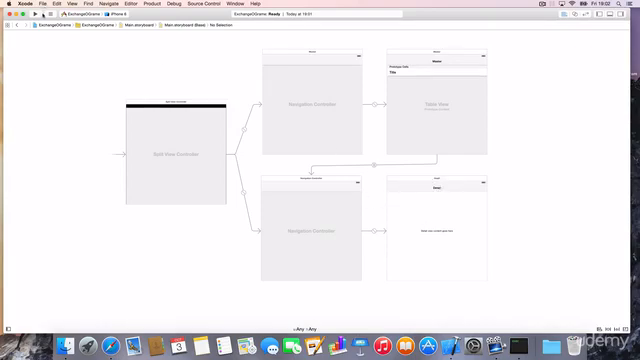
- Run on iPhone 6, add a timestamp entry, then open newest entries' details and return to Master
click(31, 18)
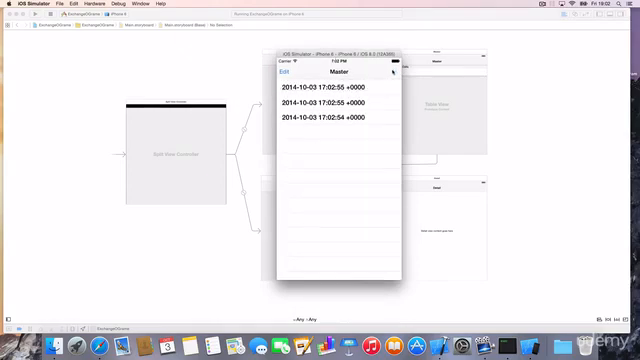
click(395, 75)
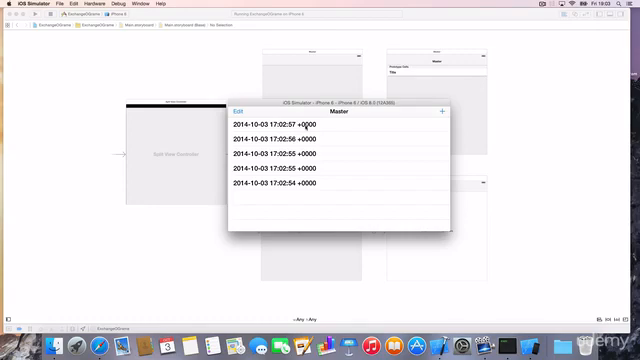
click(335, 124)
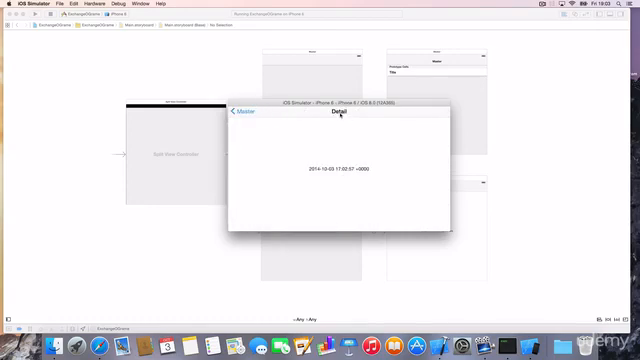
click(235, 111)
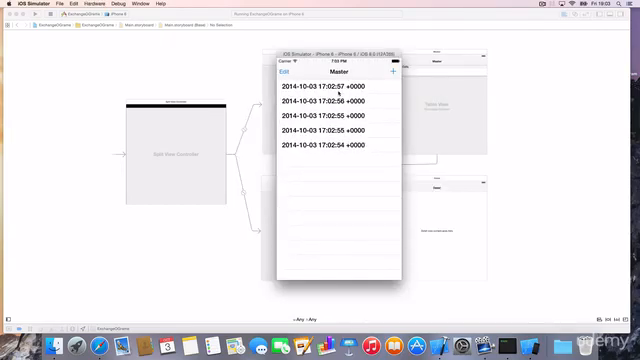
click(330, 96)
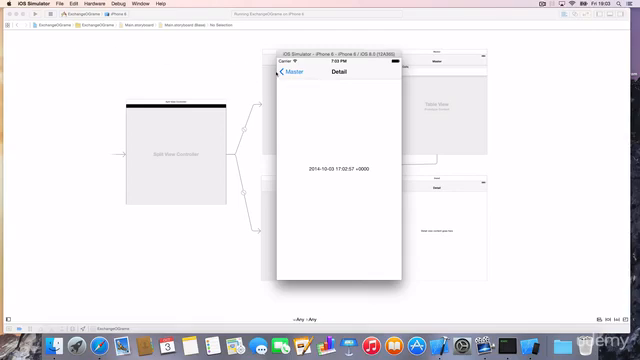
click(285, 72)
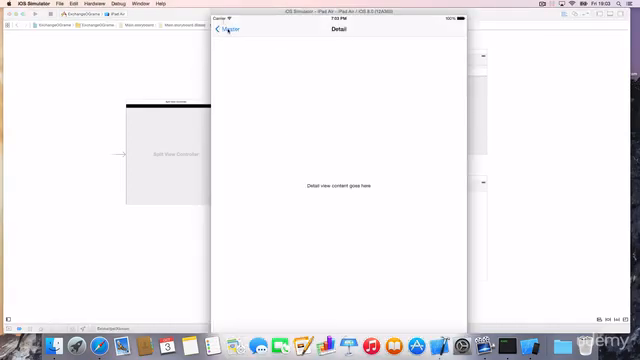
- On iPad Air, reveal the Master list, add timestamp entries and open the newest entry
click(231, 39)
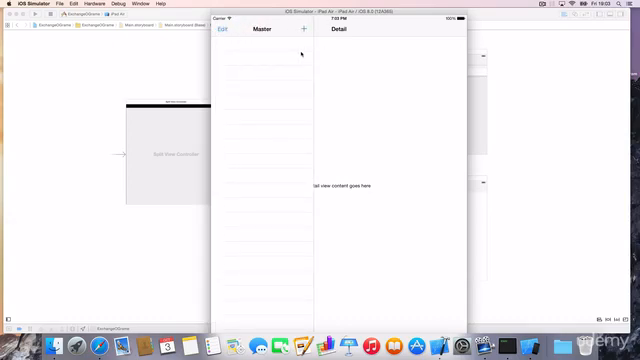
mouse_move(401, 71)
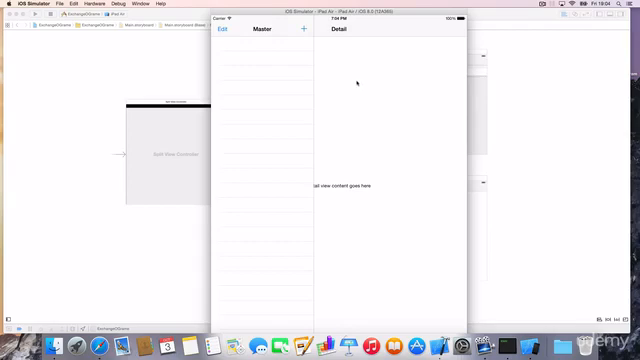
click(303, 37)
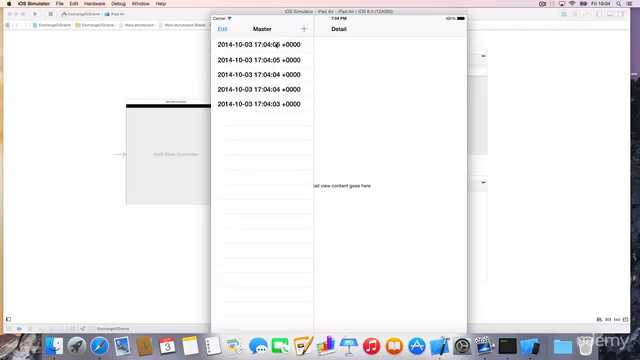
click(258, 74)
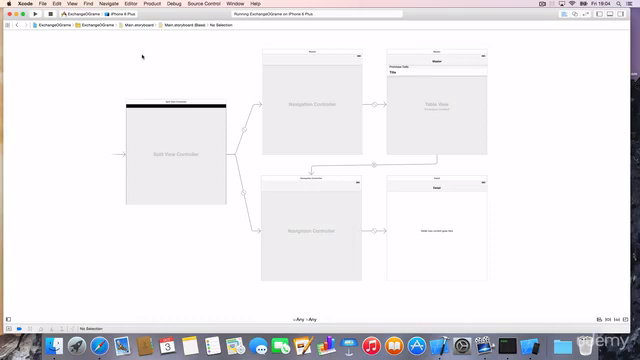
- Run the app on the iPhone 6 Plus simulator
click(40, 8)
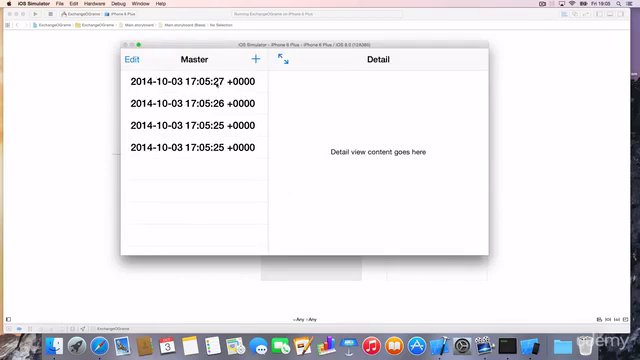
mouse_move(259, 102)
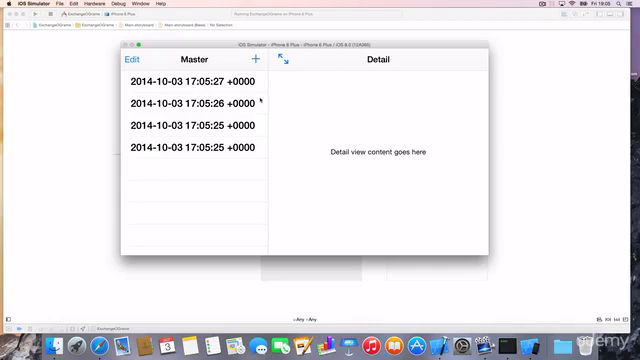